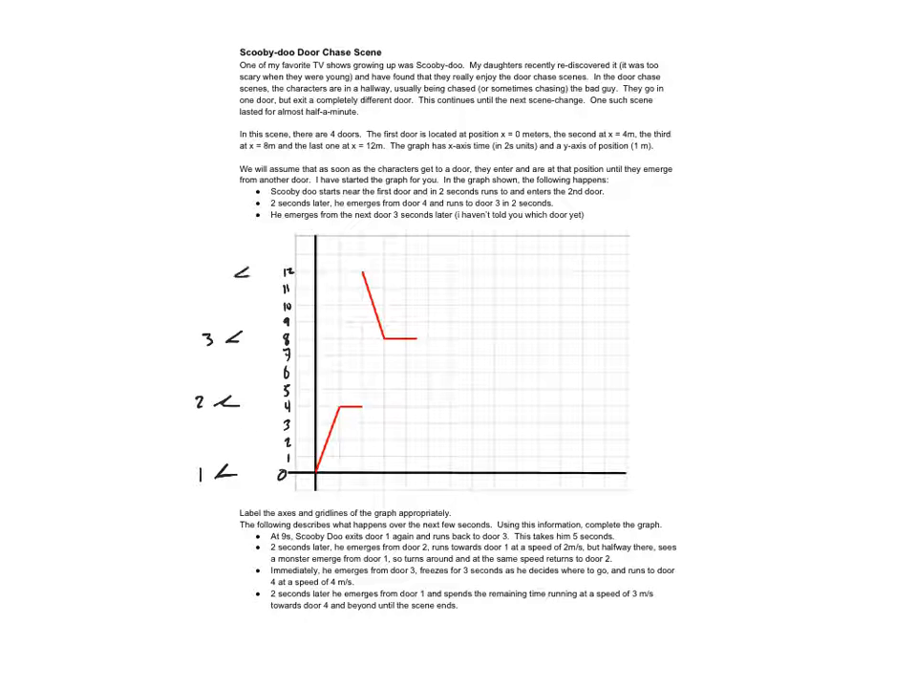
# Step: Write door 4, time ticks 26 and 28, and axis titles '(s)' and 'position (1m)'
pyautogui.write('4')
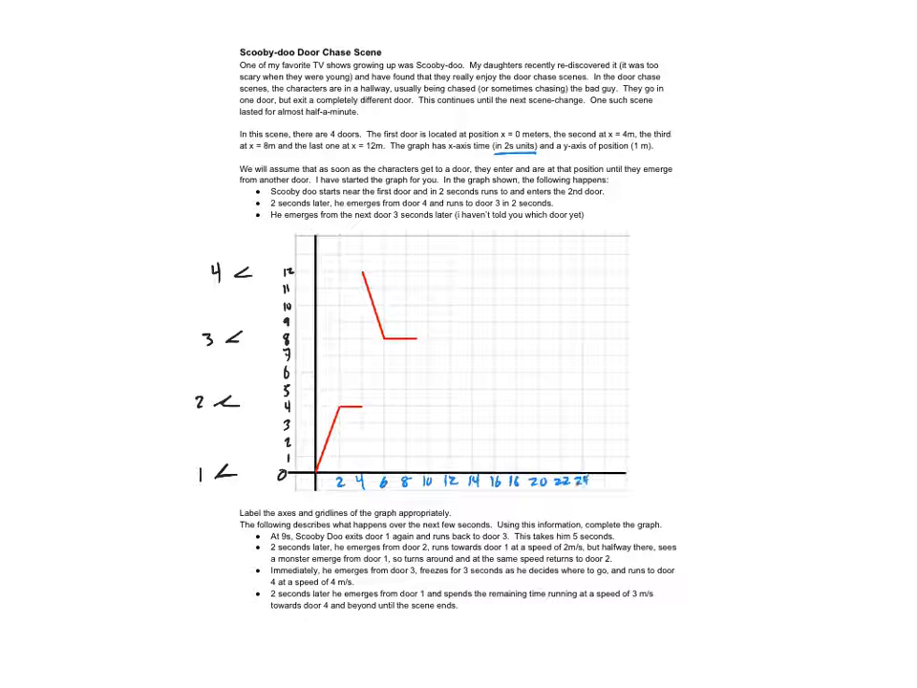
pyautogui.write('26 28')
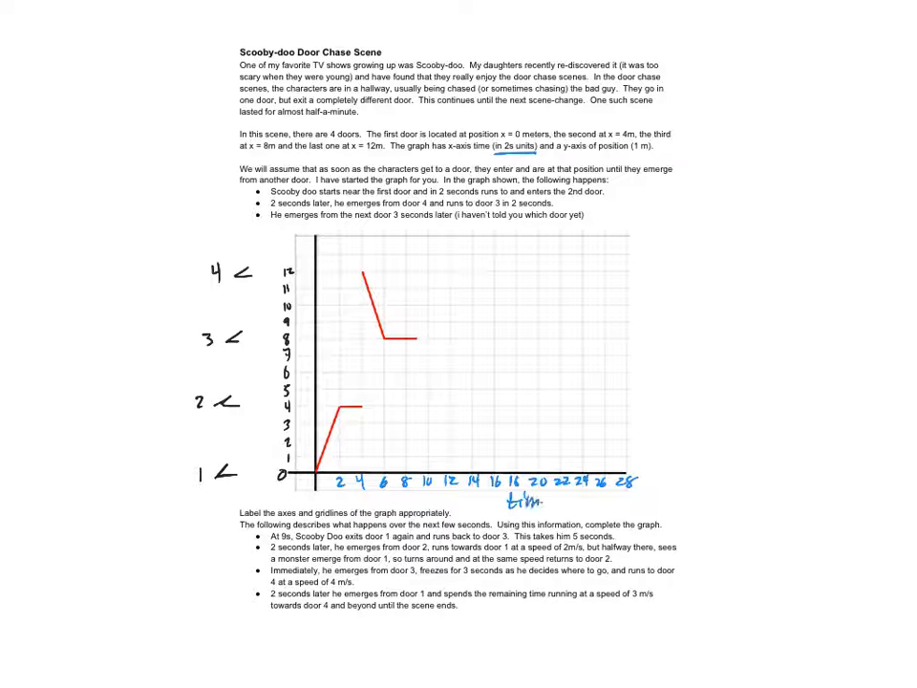
pyautogui.write('(s)')
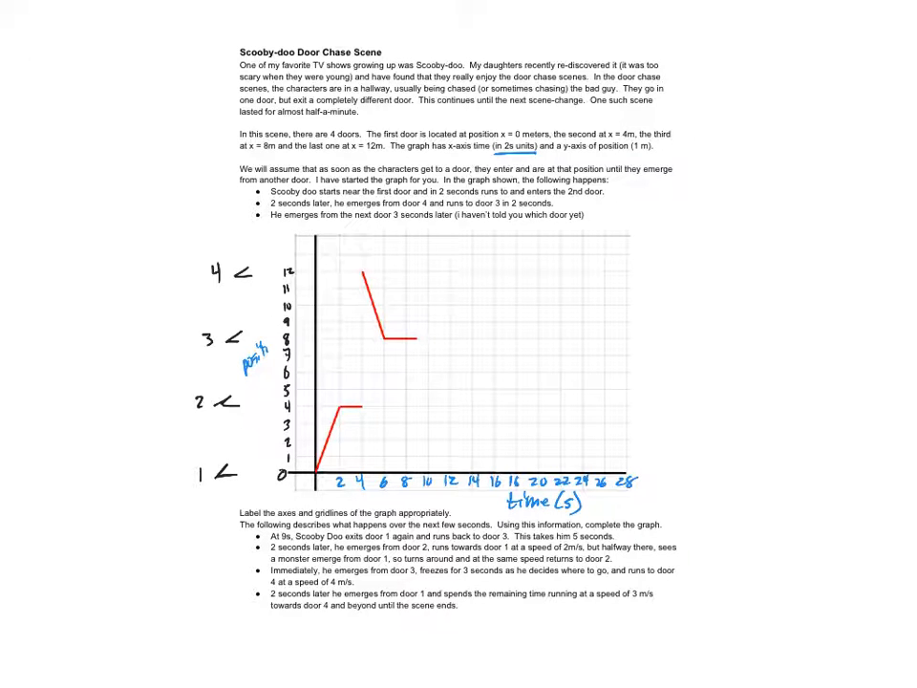
pyautogui.write('position (1m)')
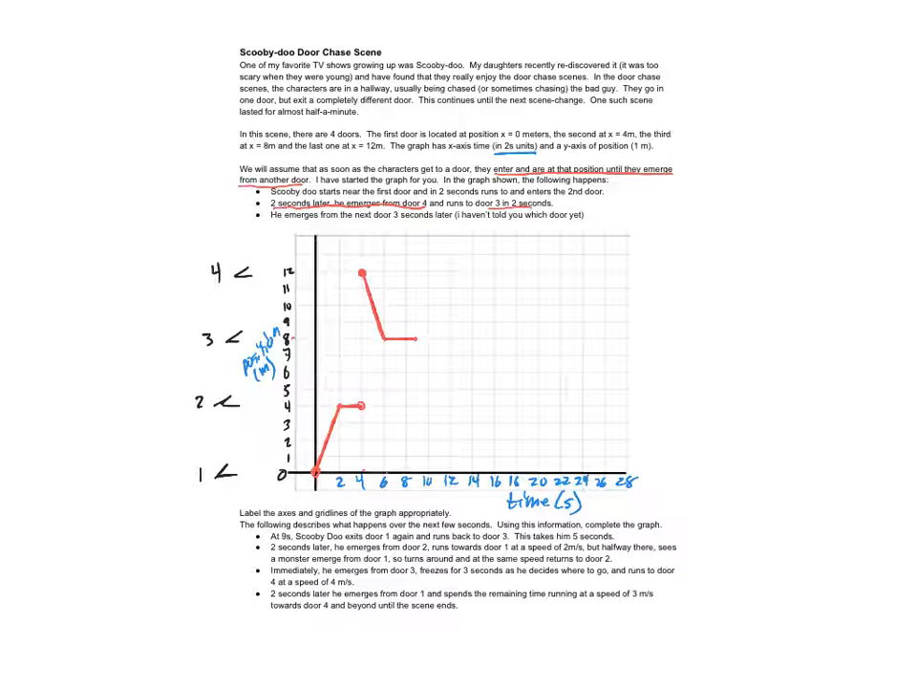
# Step: Mark the remaining chase instructions still to be graphed with a red stroke
pyautogui.moveTo(228, 501); pyautogui.dragTo(222, 631)
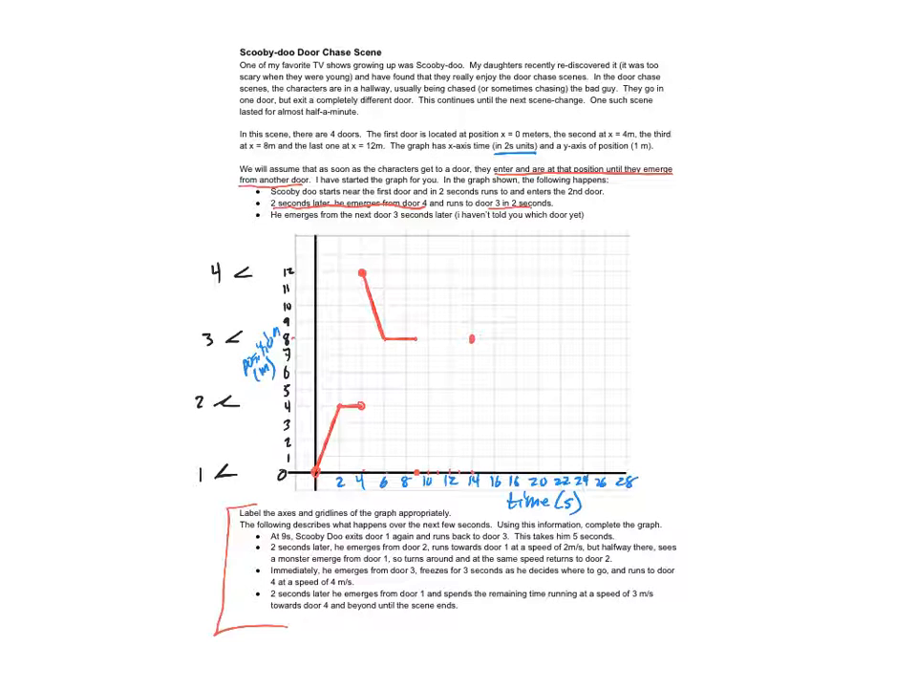
# Step: Draw the run from door 1 to door 3, then start the turnaround from door 2
pyautogui.moveTo(406, 477); pyautogui.dragTo(444, 410)
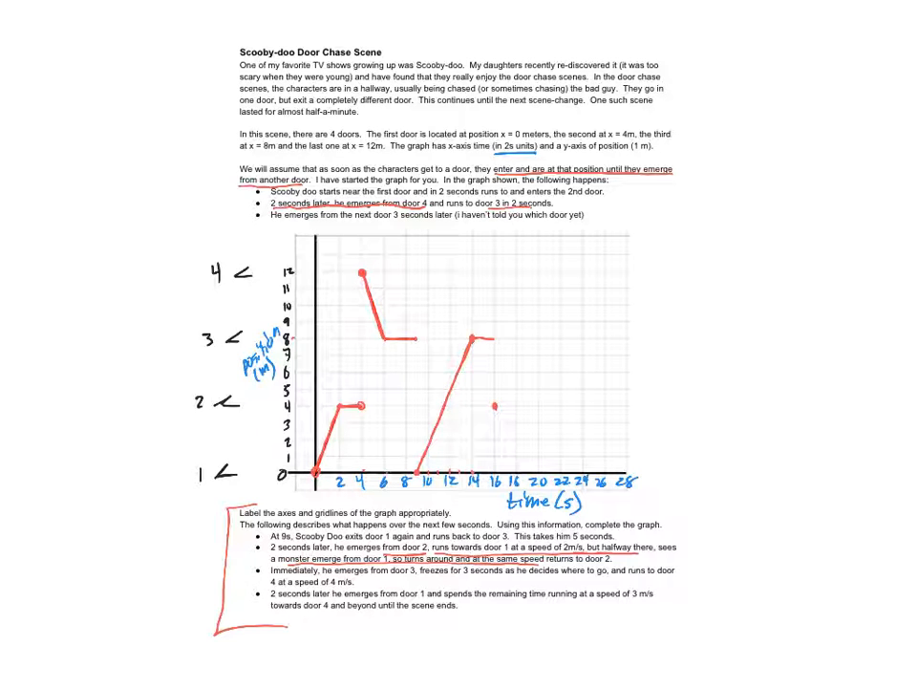
pyautogui.moveTo(492, 403); pyautogui.dragTo(501, 446)
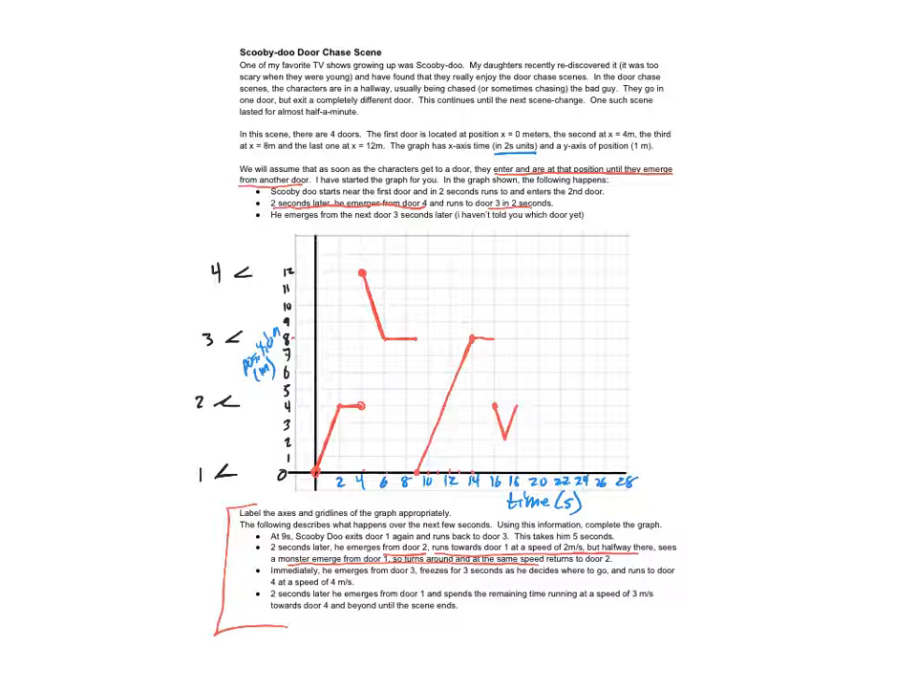
# Step: Draw a flat line at 8 m for the 3-second freeze at door 3
pyautogui.moveTo(267, 582); pyautogui.dragTo(382, 582)
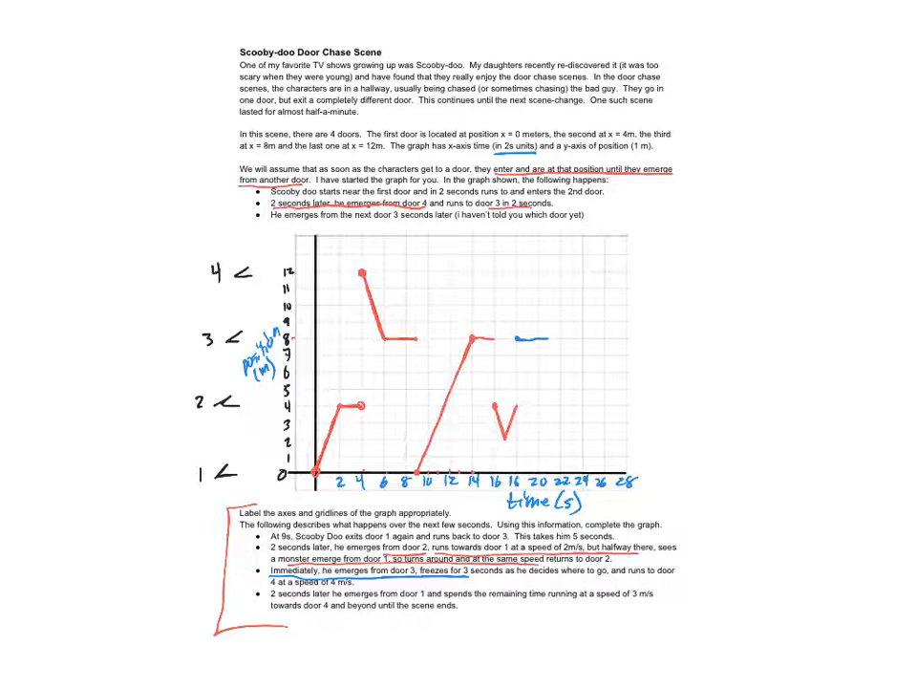
# Step: Draw the blue climb from door 3 to door 4 and the rising run from door 1
pyautogui.moveTo(534, 336); pyautogui.dragTo(549, 313)
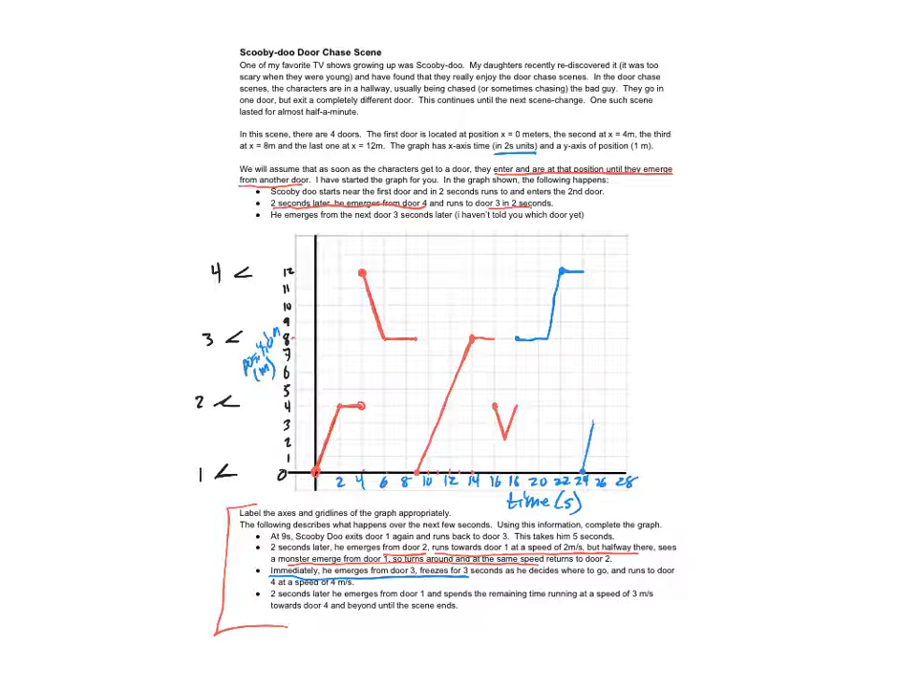
pyautogui.moveTo(593, 478); pyautogui.dragTo(594, 372)
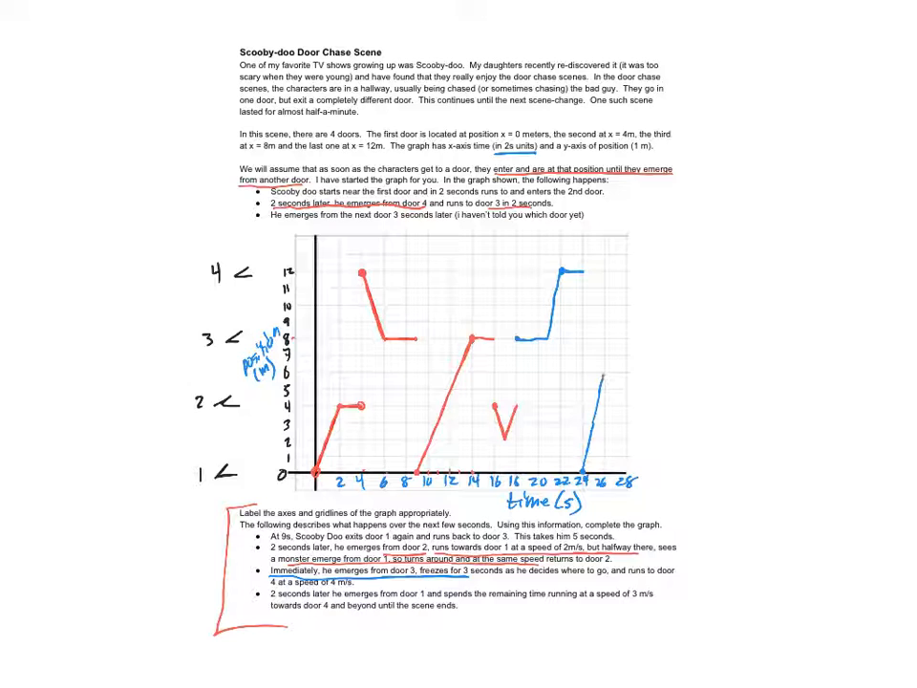